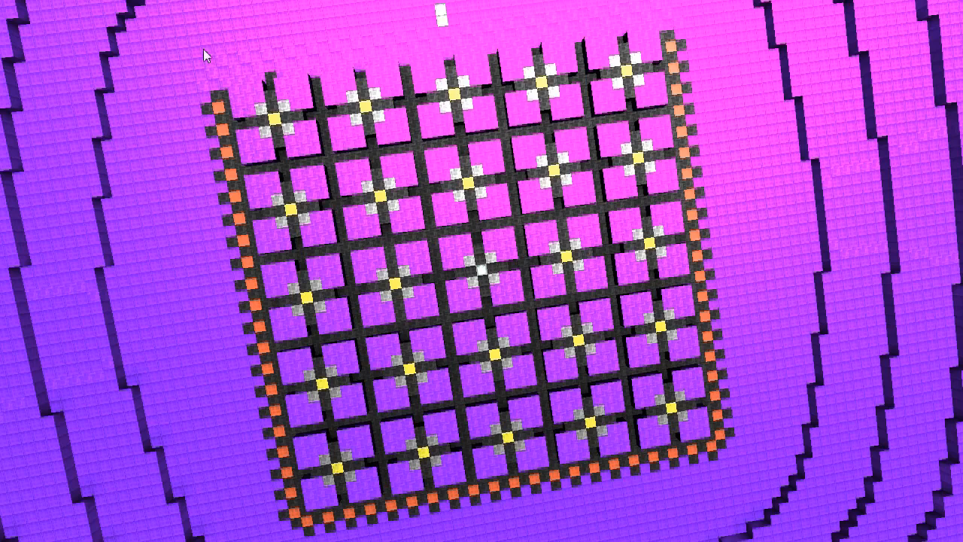
{"action": "mouse_move", "coordinate": [102, 6]}
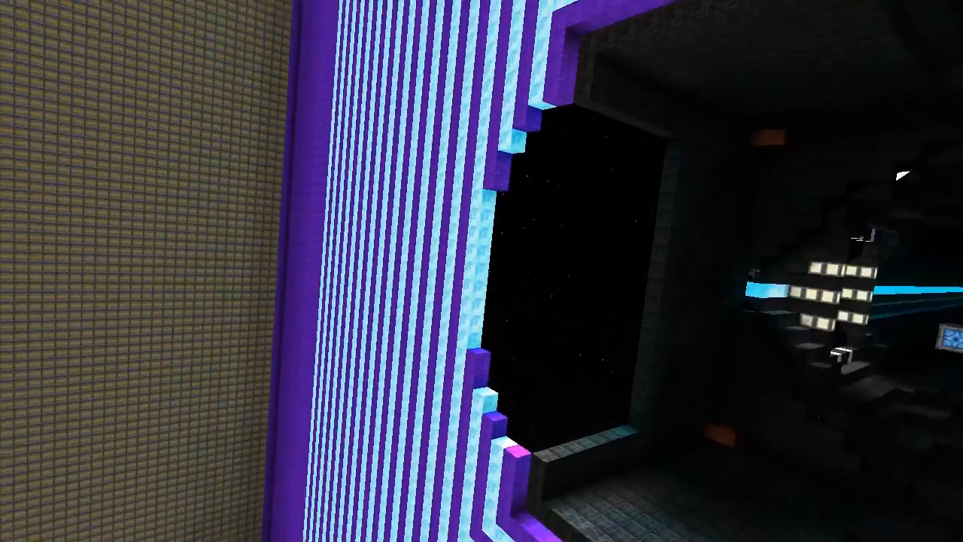
{"action": "mouse_move", "coordinate": [481, 270]}
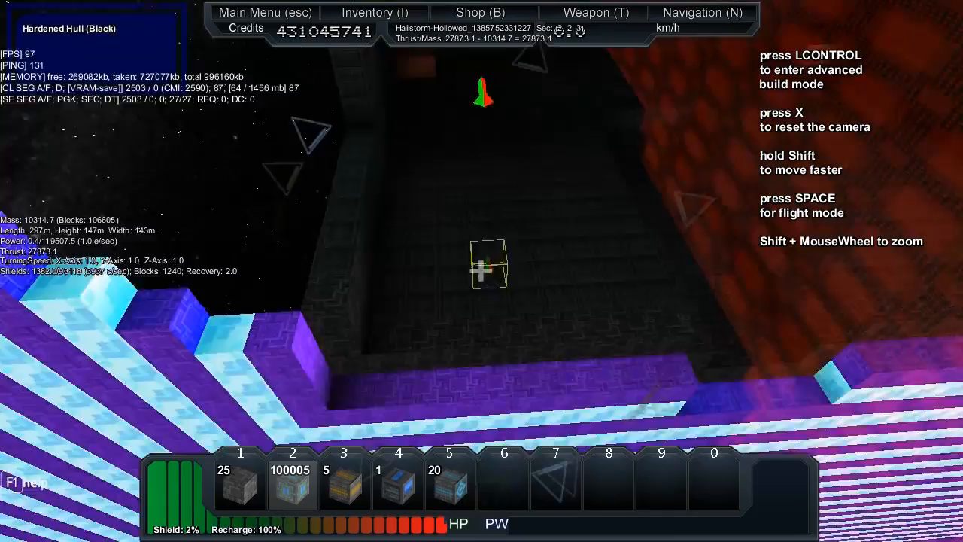
Fill the hull interior with rows of SD Shield Disperser blocks and pale block columns
{"action": "key", "text": "lcontrol"}
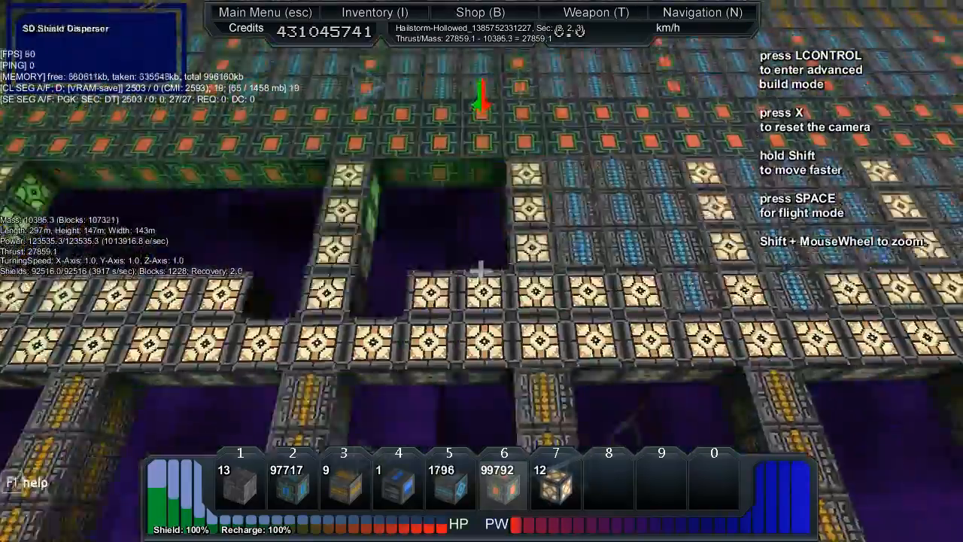
Strip out the earlier shield blocks, then fly the interior with Hardened Hull (Purple) selected
{"action": "key", "text": "lcontrol"}
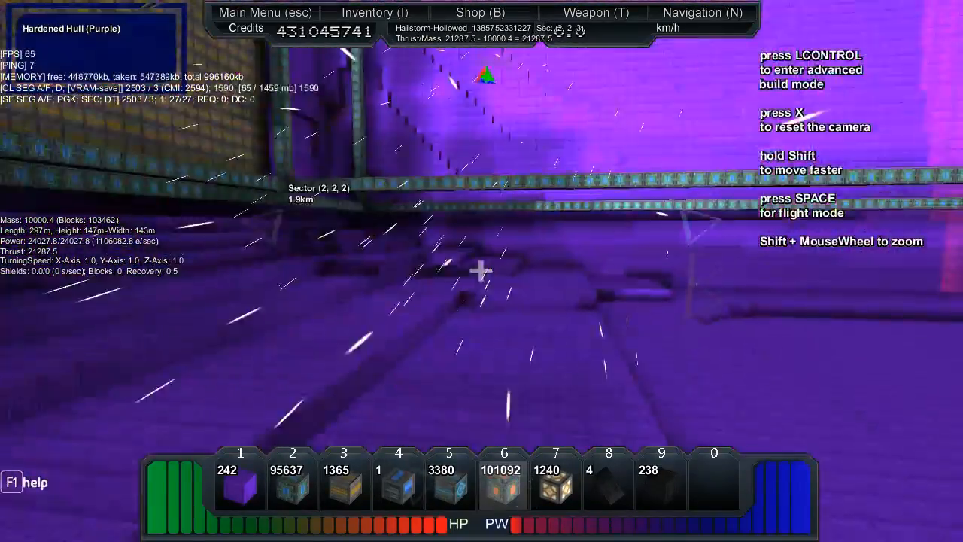
Lay green SD Power Tank grids and shield block layers, reaching about 546,614 shield capacity
{"action": "key", "text": "lcontrol"}
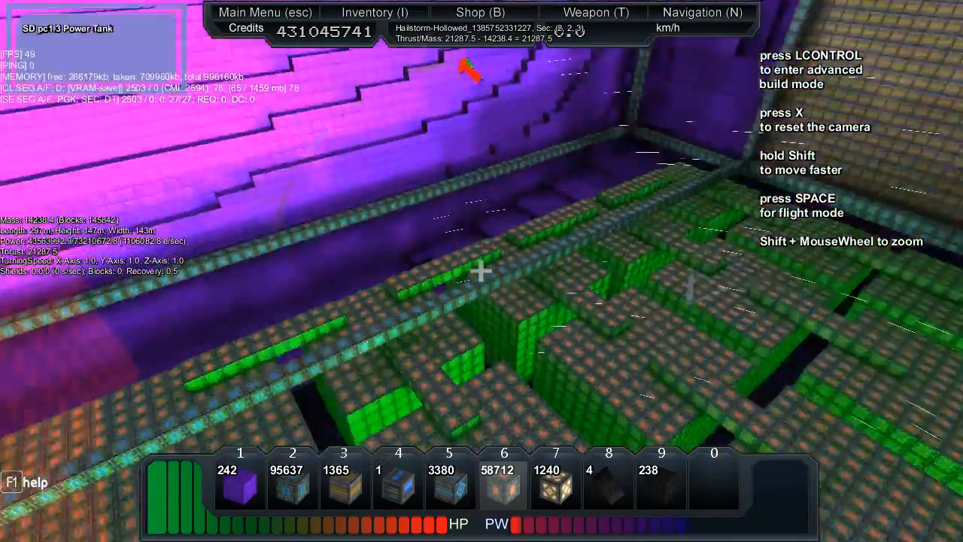
{"action": "key", "text": "lcontrol"}
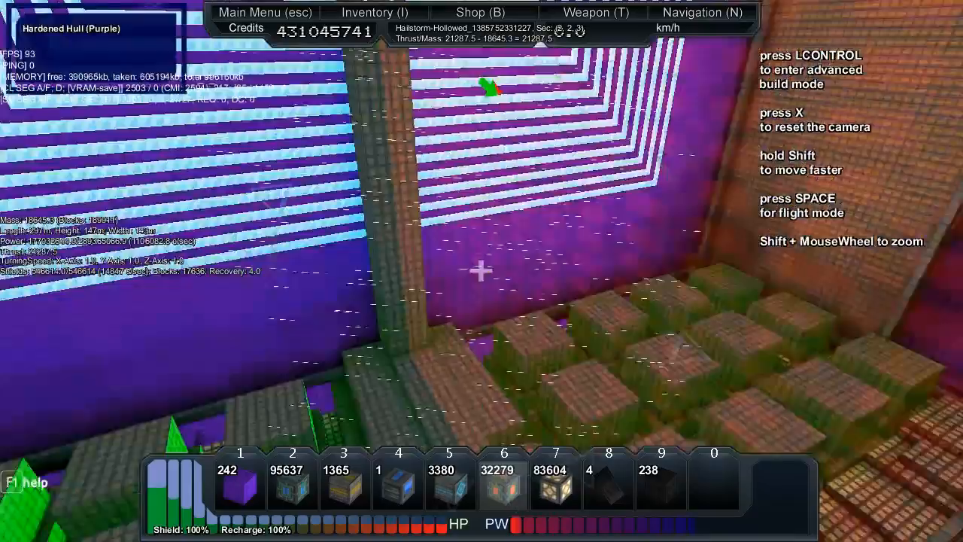
Create a new catalog entry saving the ship as blueprint 'HH-wip1'
{"action": "left_click", "coordinate": [374, 12]}
{"action": "type", "text": "HH-wip1"}
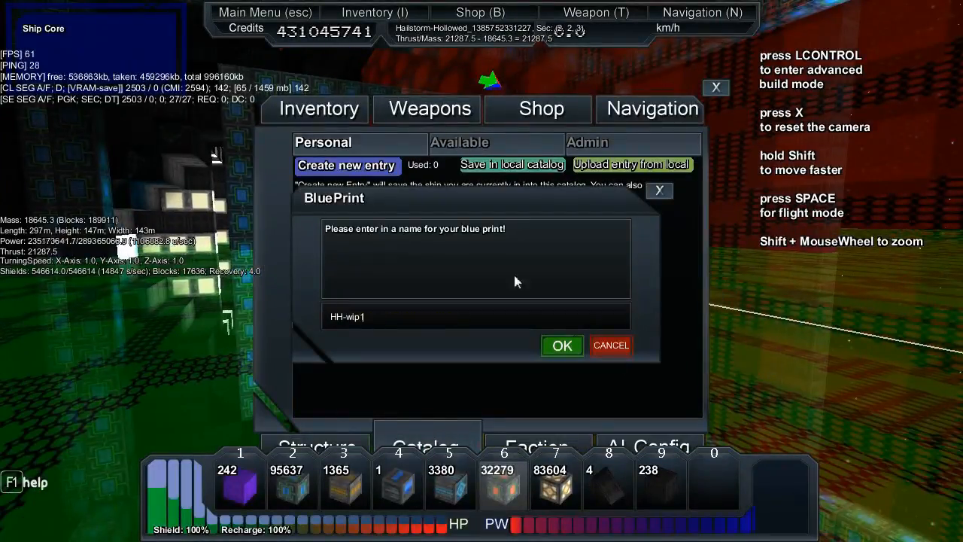
{"action": "left_click", "coordinate": [561, 345]}
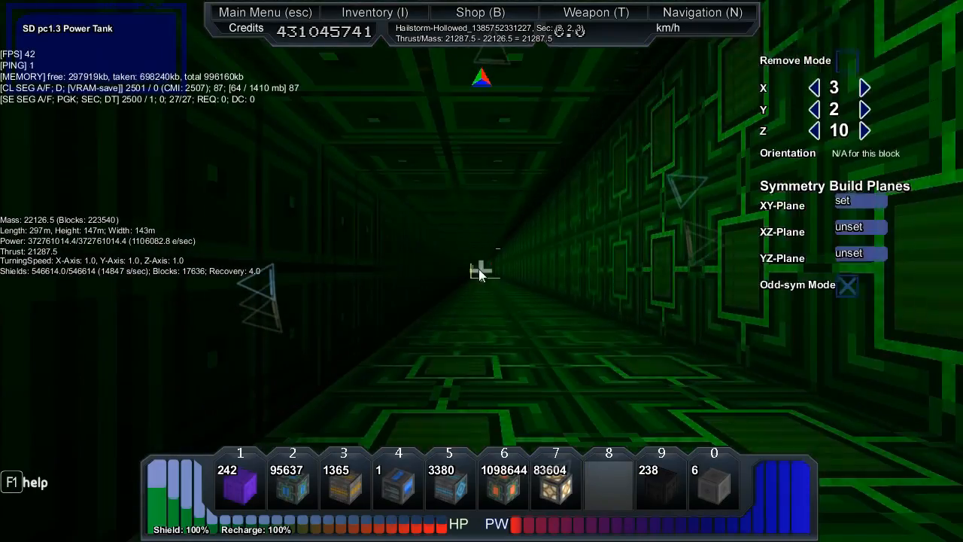
Using XY symmetry, lay a long SD Power Tank corridor, reaching 223,540 blocks
{"action": "left_click", "coordinate": [481, 271]}
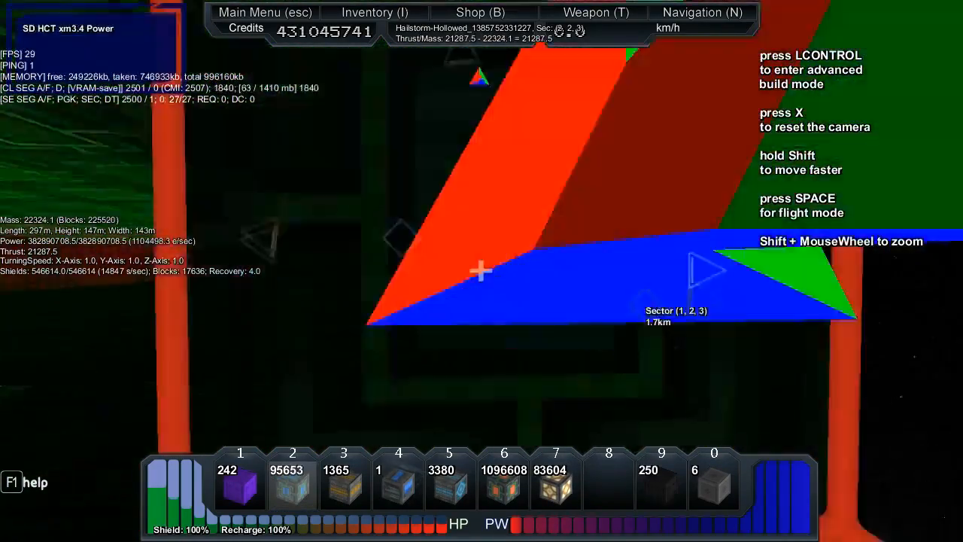
Add SD HCT xm3.4 Power blocks, removing a few hull blocks, reaching 225,520 blocks
{"action": "key", "text": "lcontrol"}
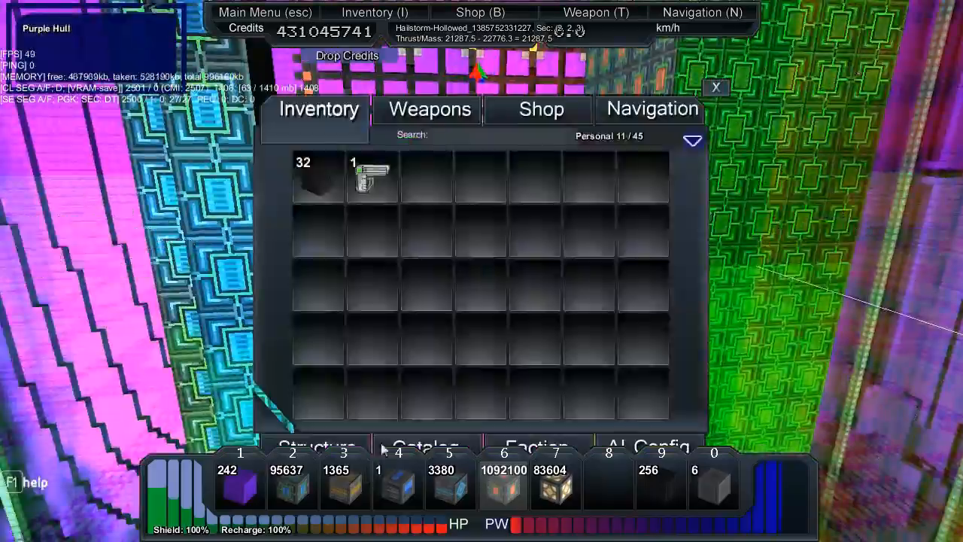
Review the personal inventory's 32 dark blocks and single handheld weapon
{"action": "left_click", "coordinate": [423, 445]}
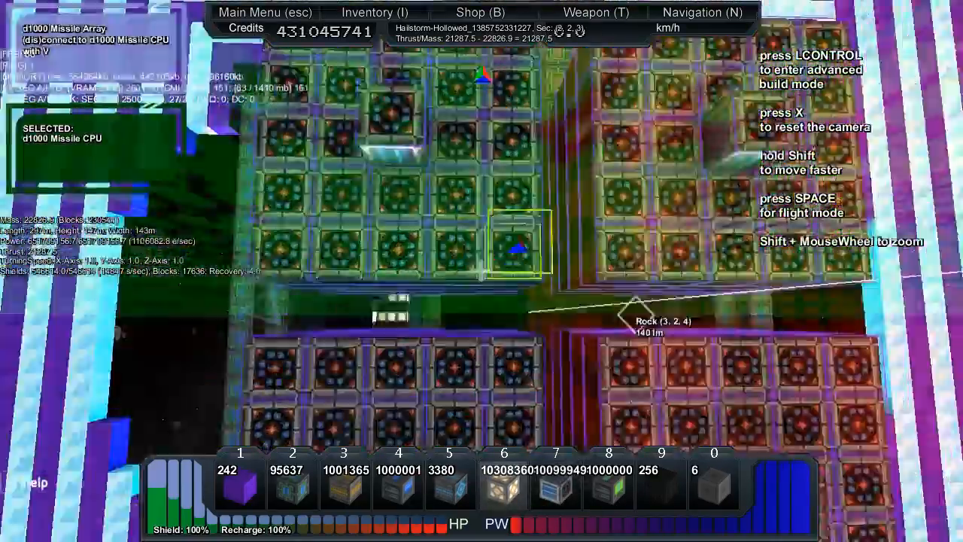
Connect each coloured missile array cluster to the d1000 Missile CPU with V
{"action": "left_click", "coordinate": [595, 12]}
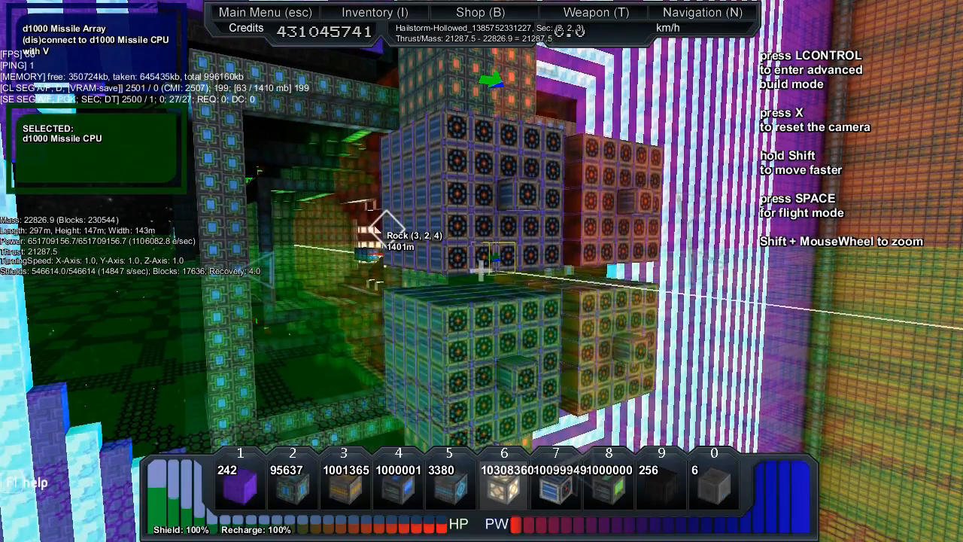
{"action": "key", "text": "ctrl"}
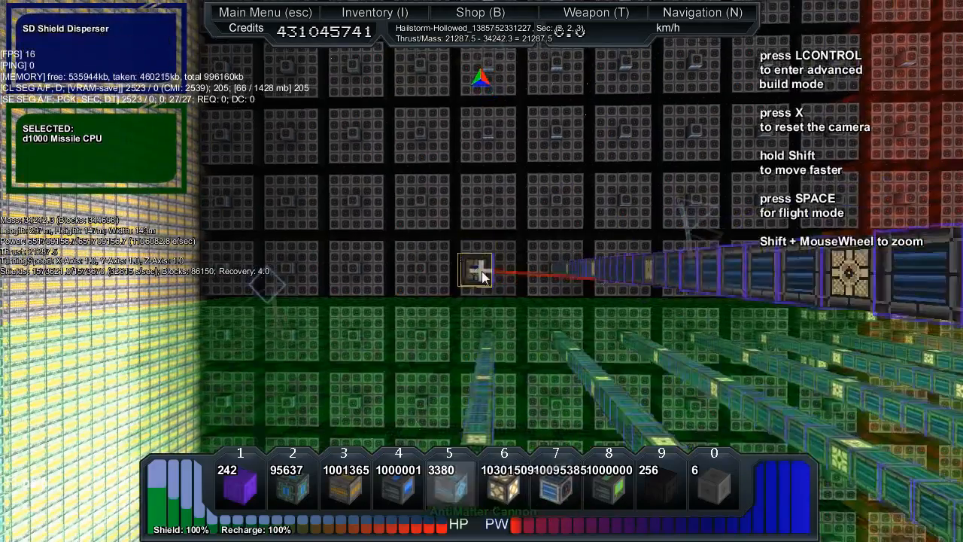
Build short missile array tube columns outward from the shield disperser wall
{"action": "key", "text": "lcontrol"}
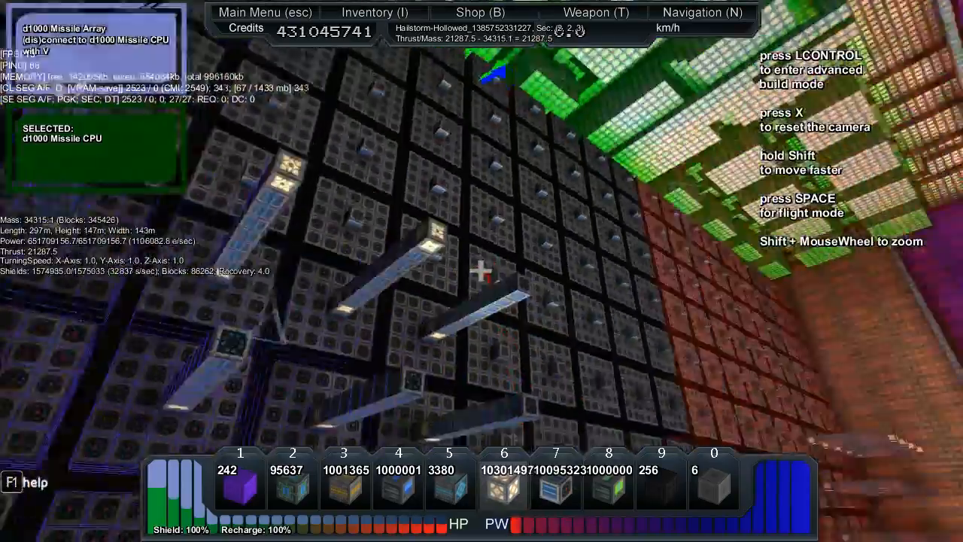
{"action": "mouse_move", "coordinate": [481, 270]}
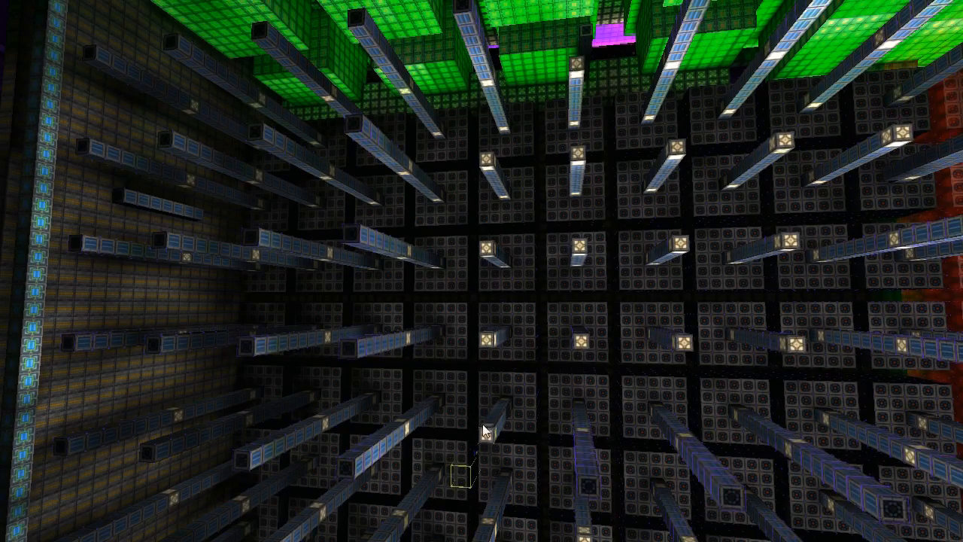
{"action": "mouse_move", "coordinate": [579, 249]}
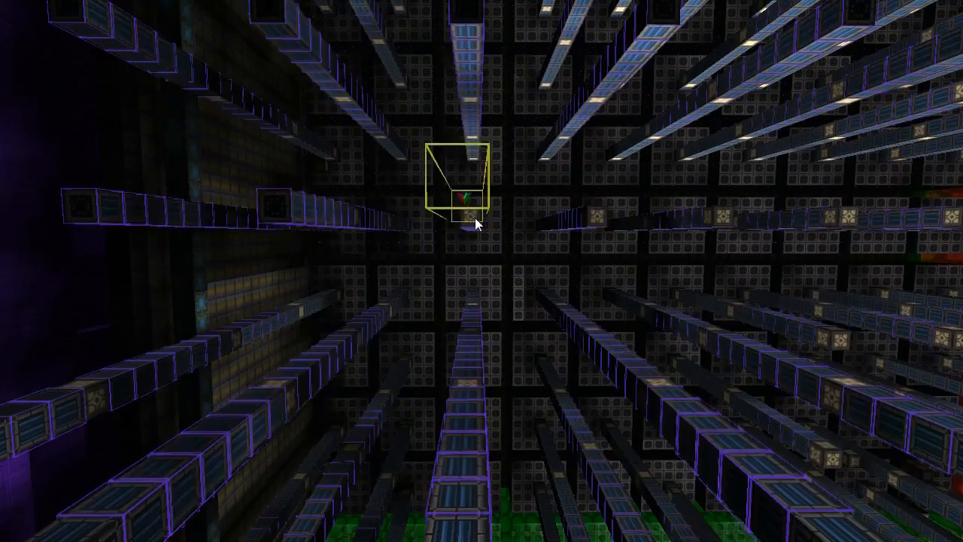
{"action": "mouse_move", "coordinate": [481, 270]}
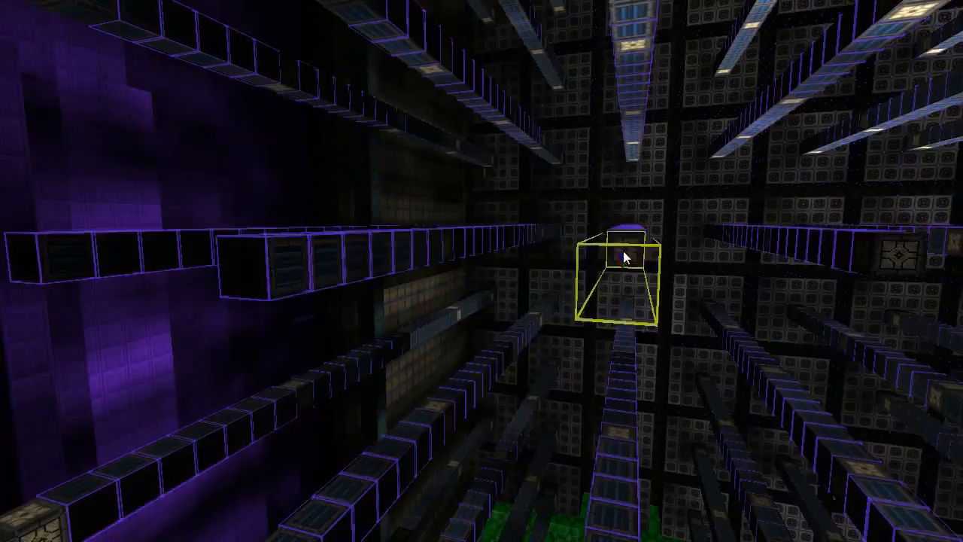
{"action": "mouse_move", "coordinate": [481, 271]}
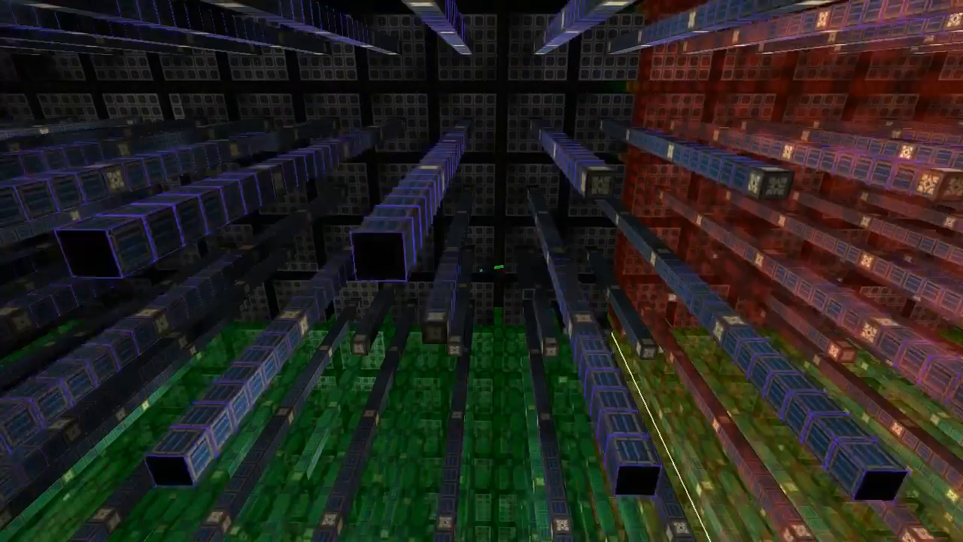
{"action": "mouse_move", "coordinate": [291, 252]}
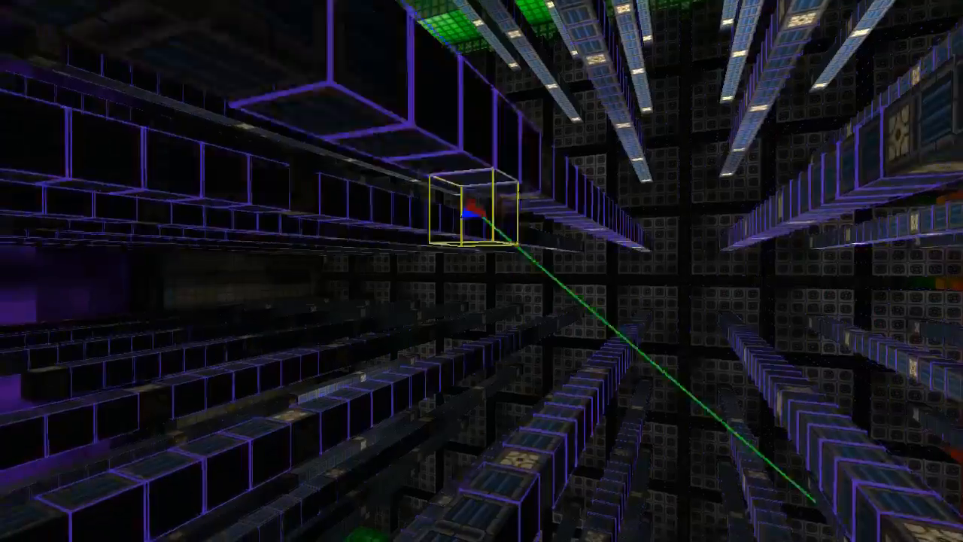
{"action": "mouse_move", "coordinate": [482, 271]}
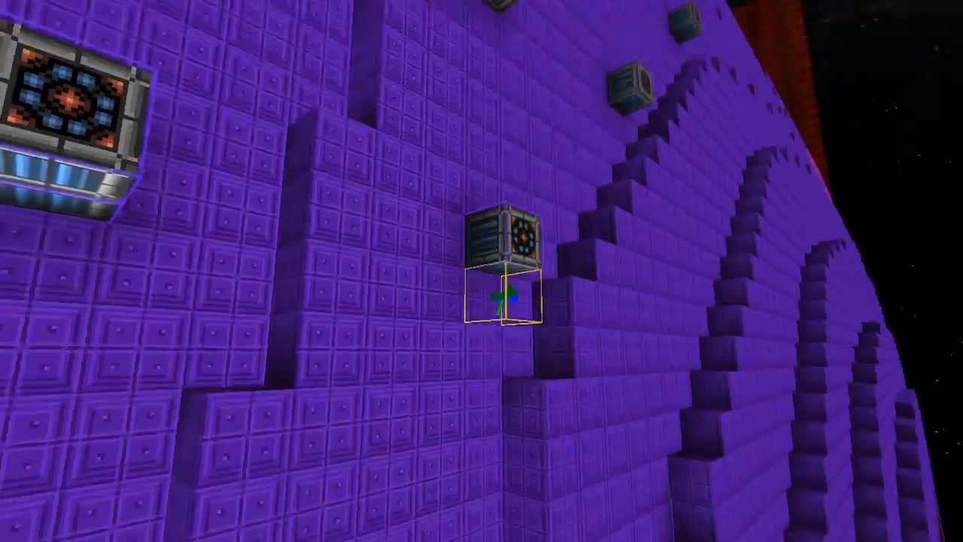
{"action": "mouse_move", "coordinate": [481, 271]}
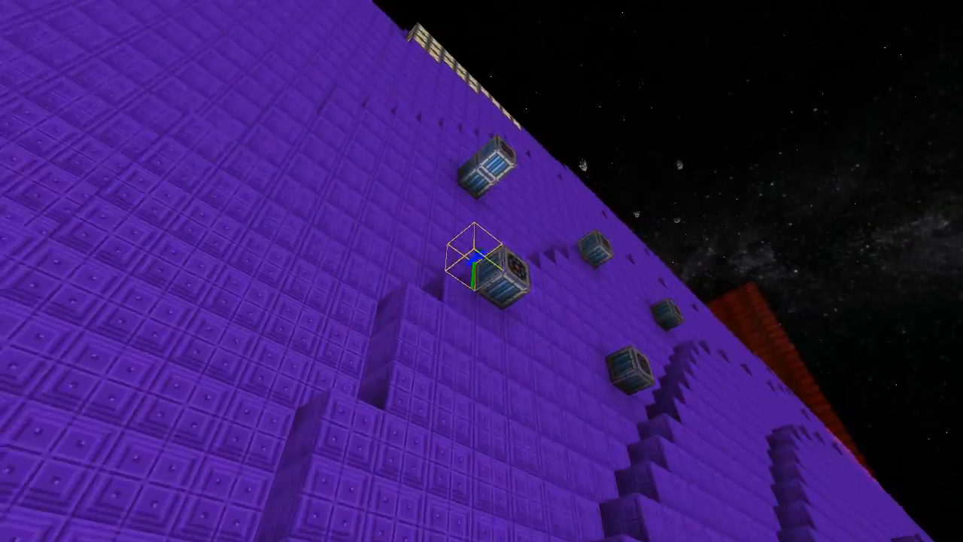
{"action": "mouse_move", "coordinate": [481, 271]}
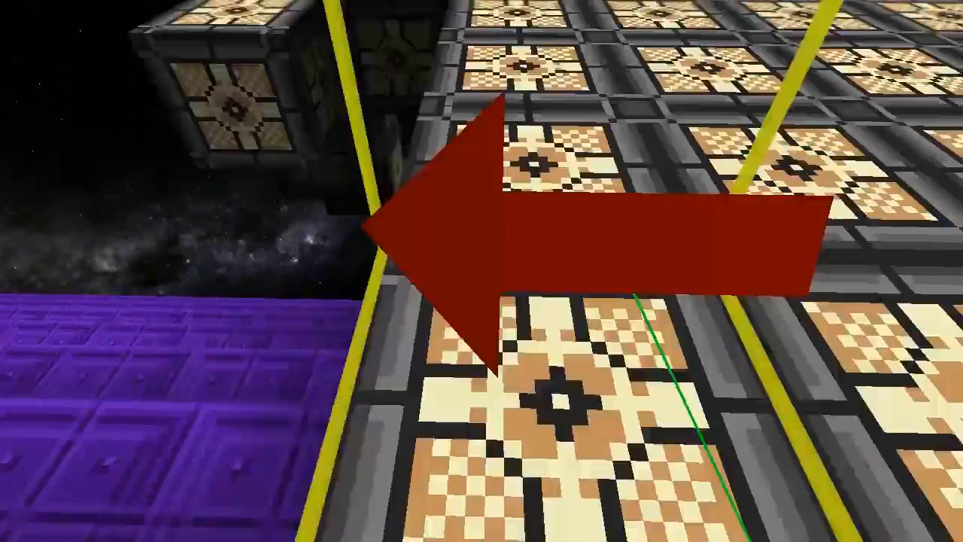
{"action": "mouse_move", "coordinate": [481, 271]}
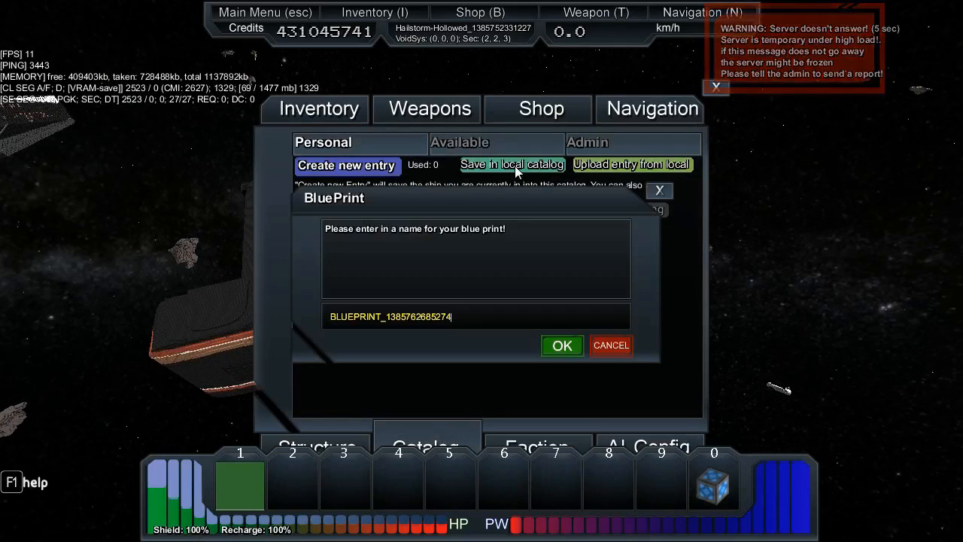
Dismiss the mistyped 'HH-pr' blueprint name prompt
{"action": "type", "text": "HH"}
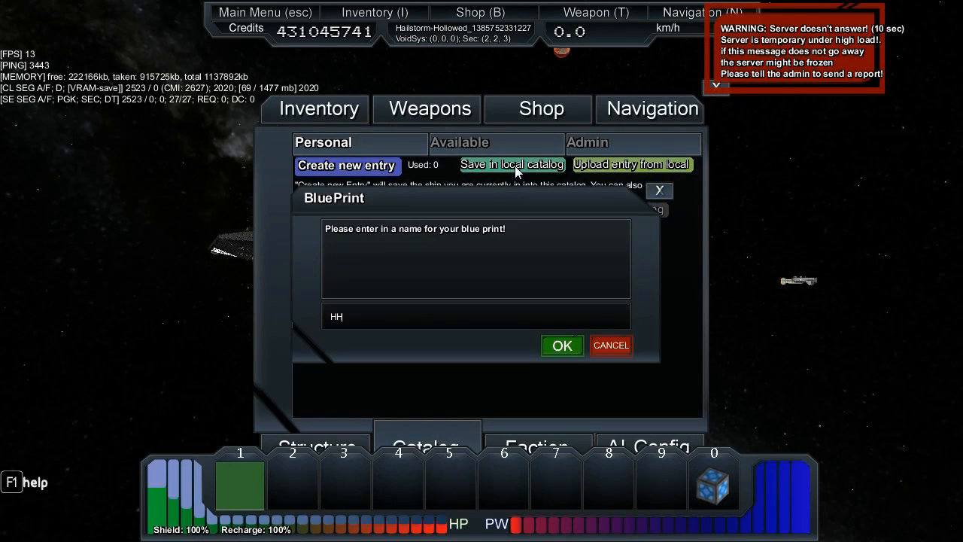
{"action": "type", "text": "-p"}
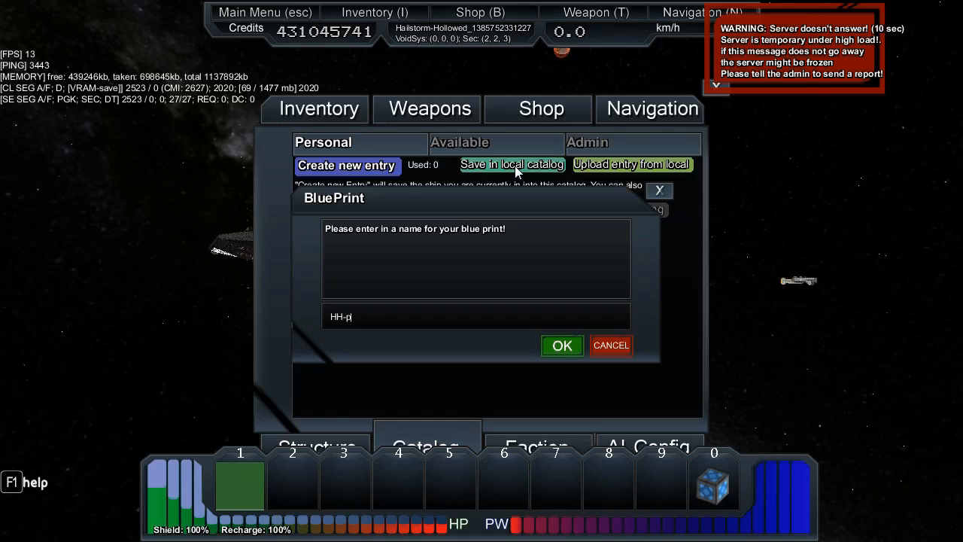
{"action": "type", "text": "r"}
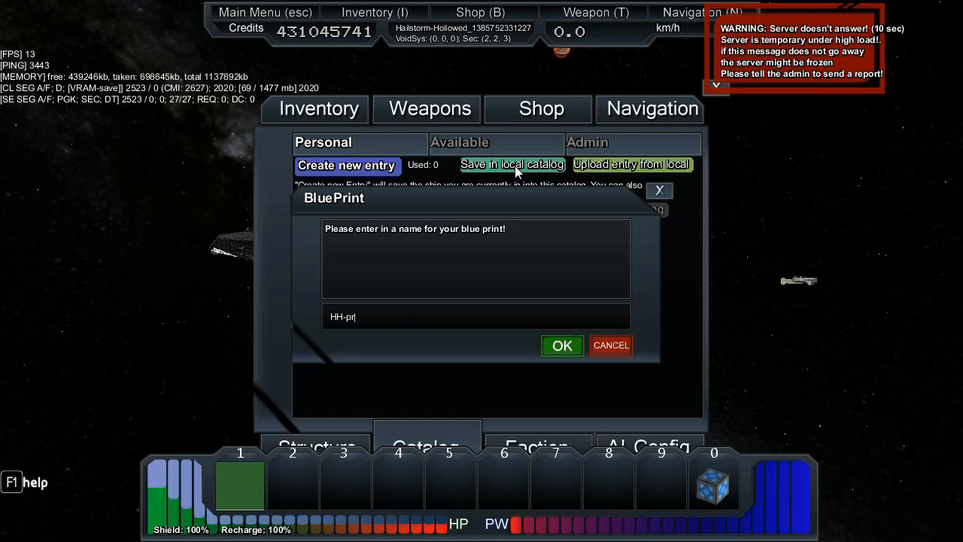
{"action": "left_click", "coordinate": [561, 345]}
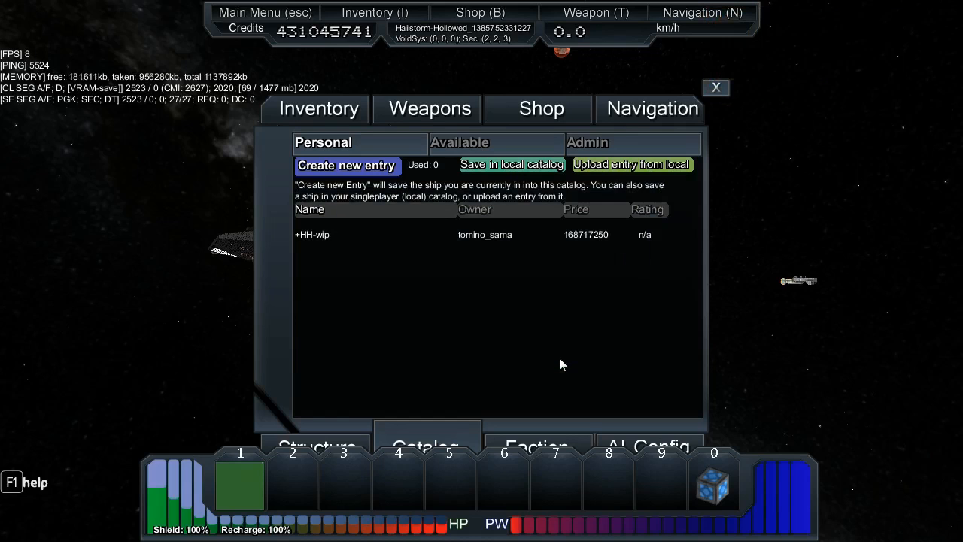
Save a new blueprint entry named 'HH proto' and close the catalog
{"action": "left_click", "coordinate": [346, 165]}
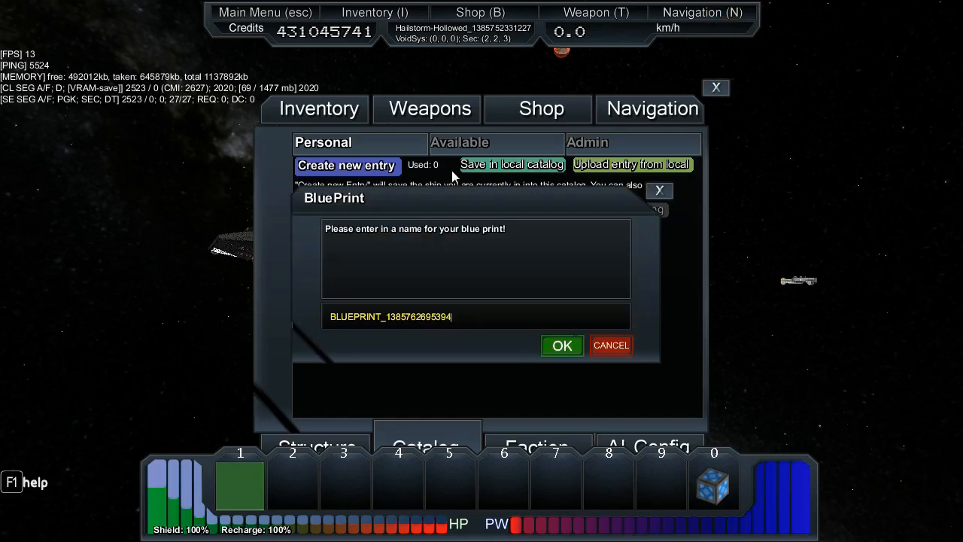
{"action": "type", "text": "HH"}
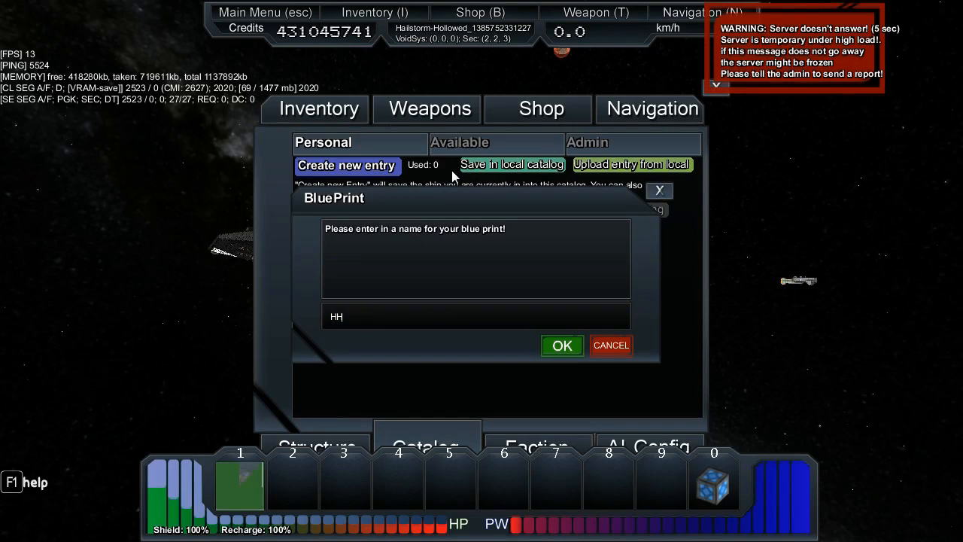
{"action": "type", "text": "proto"}
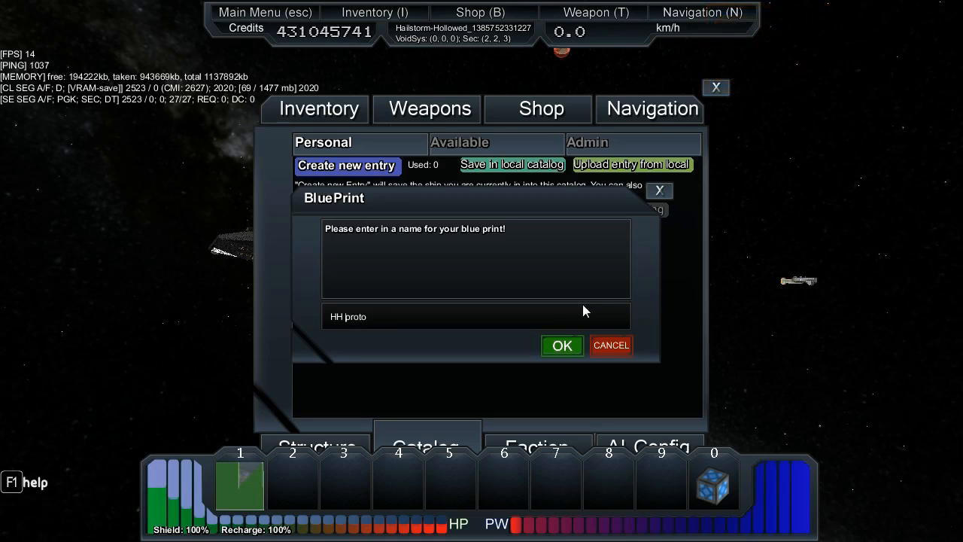
{"action": "left_click", "coordinate": [561, 344]}
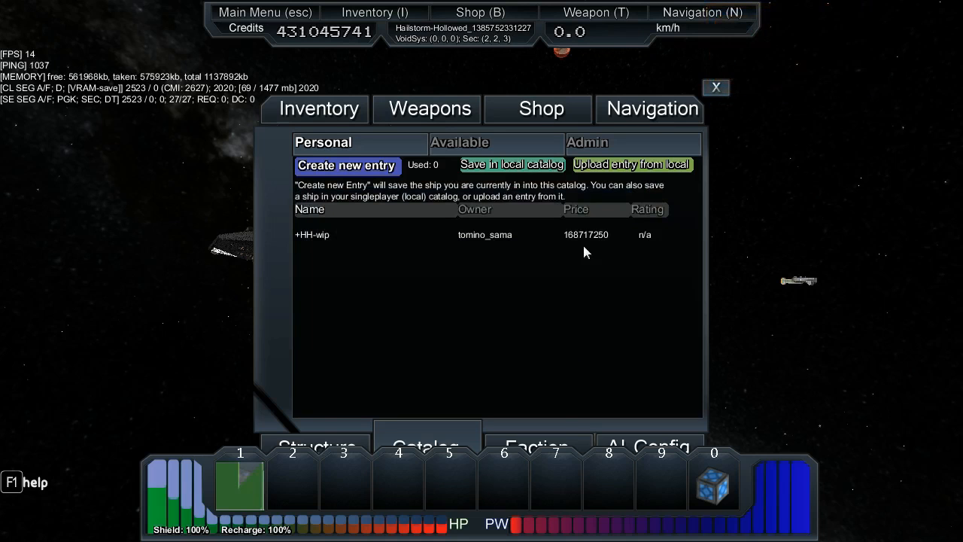
{"action": "left_click", "coordinate": [715, 87]}
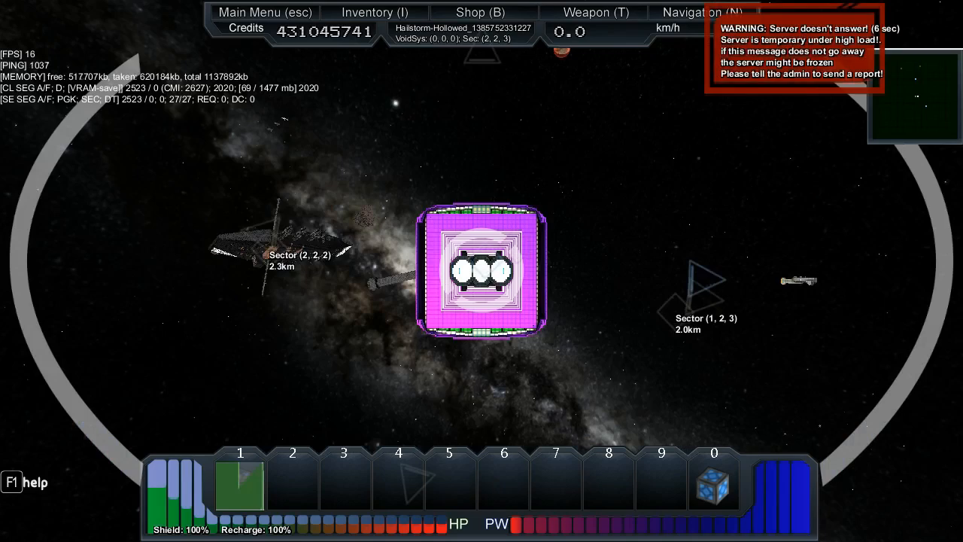